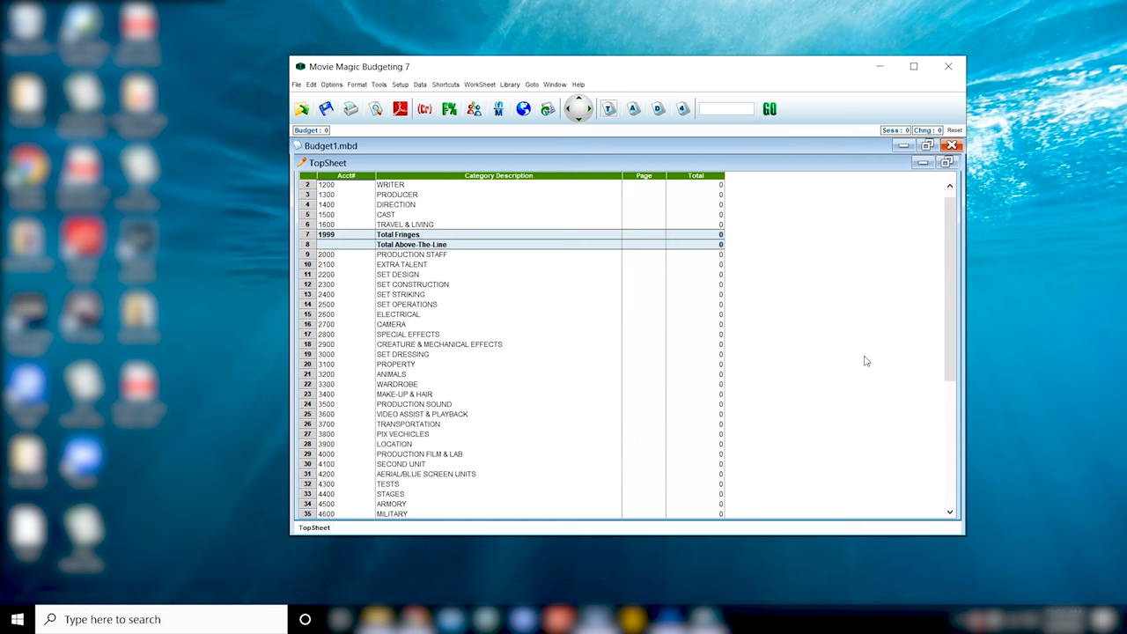
# Step: Scroll down and open the Unit Production Mgr account (2001) detail sheet
pyautogui.scroll(-3)
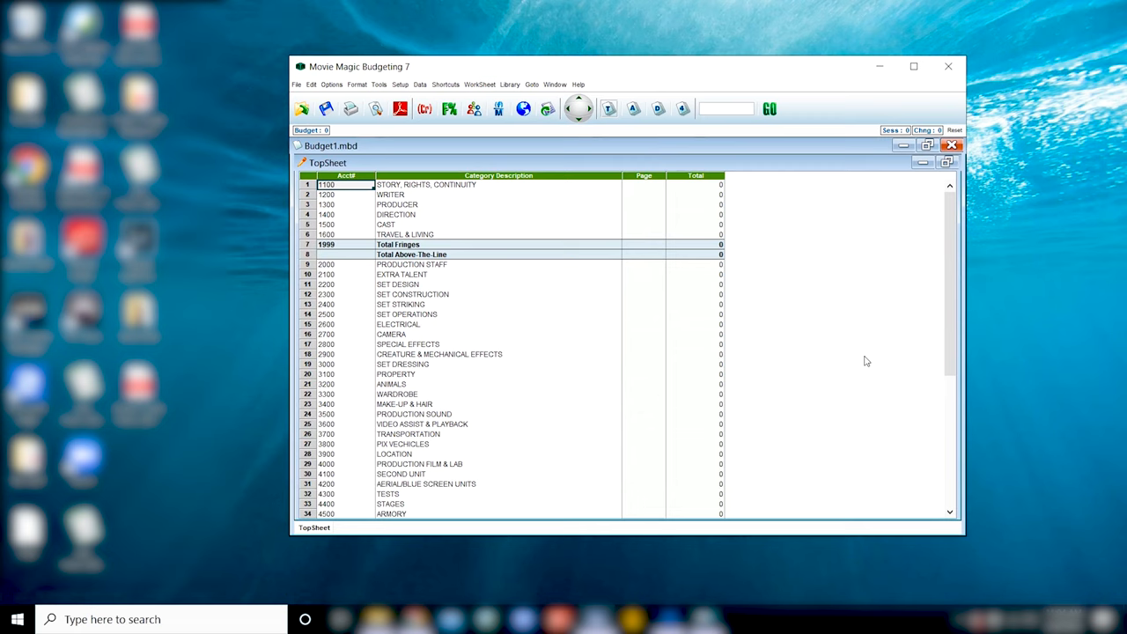
pyautogui.scroll(-3)
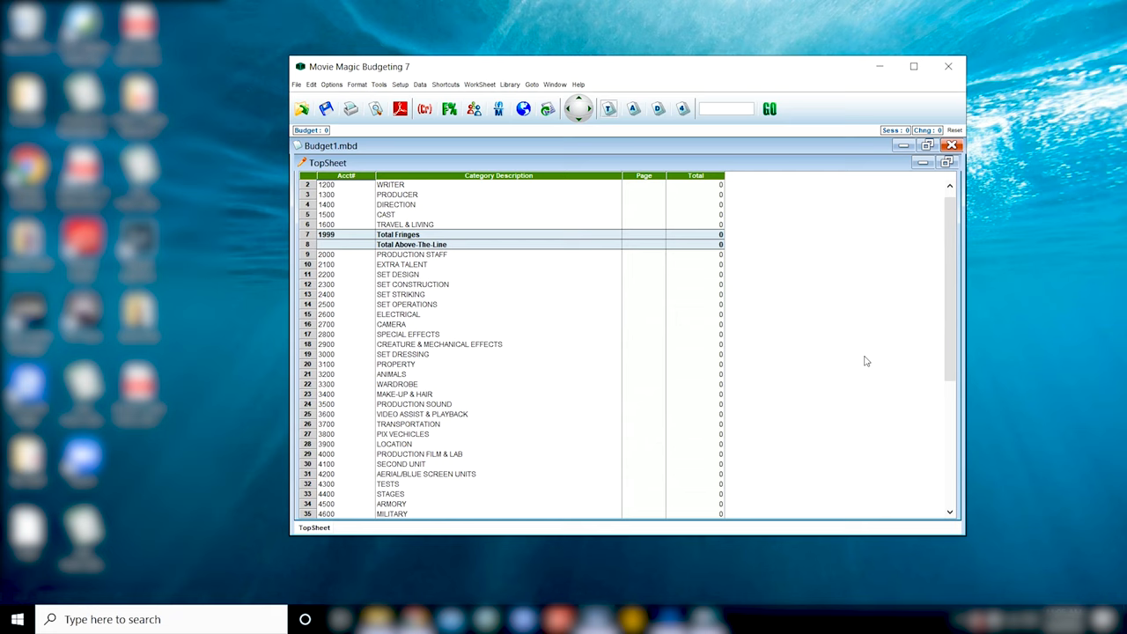
pyautogui.moveTo(438, 261)
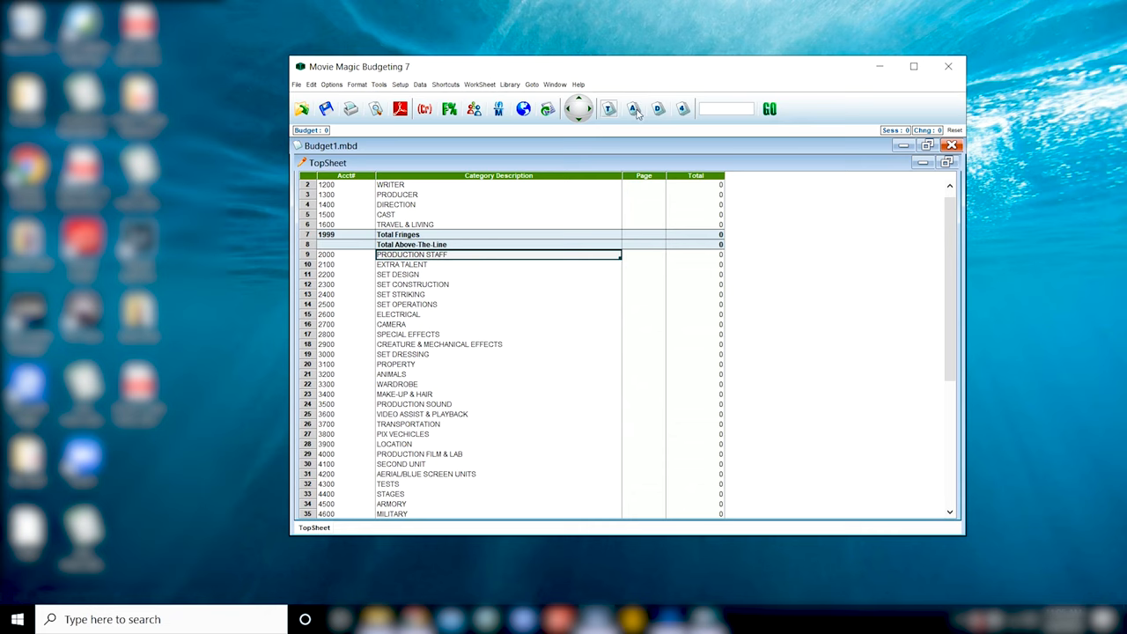
pyautogui.moveTo(632, 108)
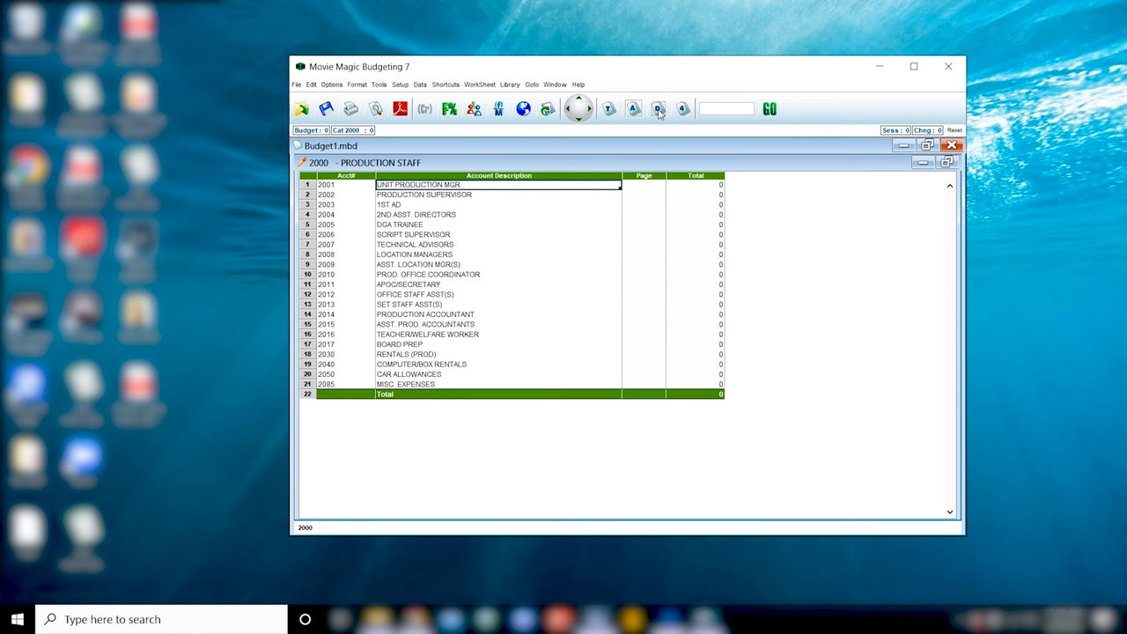
pyautogui.doubleClick(418, 183)
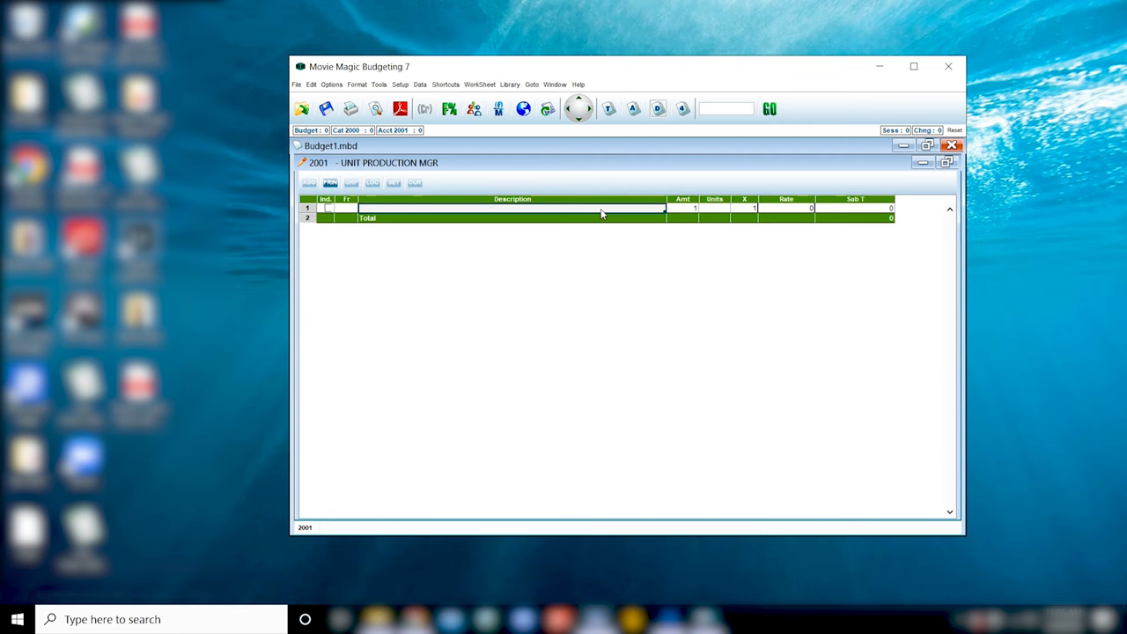
pyautogui.moveTo(623, 333)
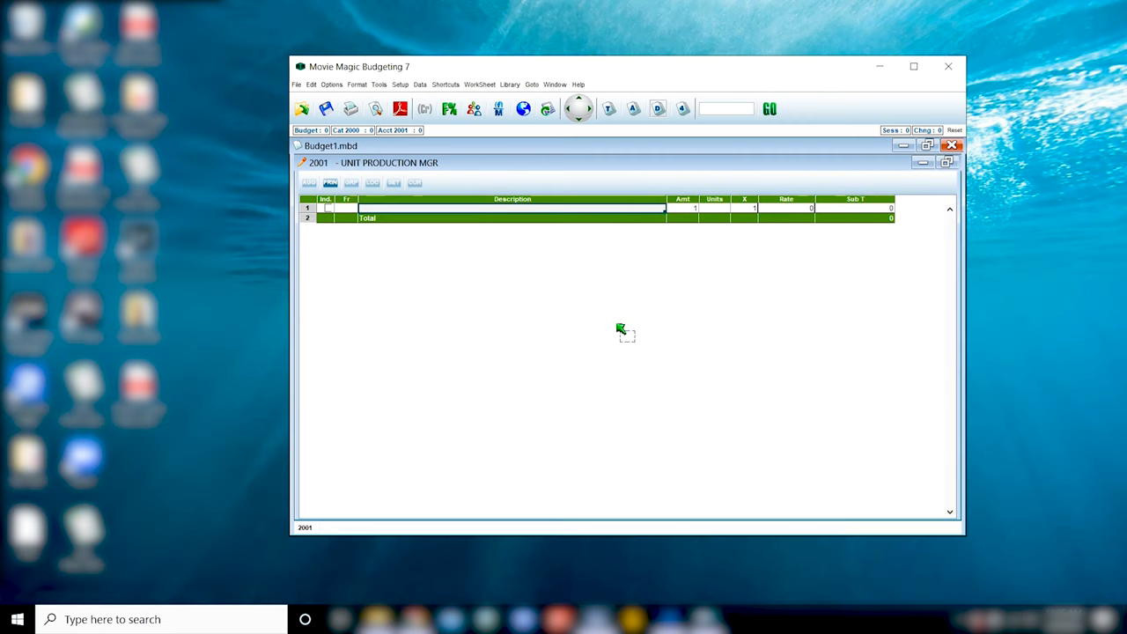
pyautogui.moveTo(572, 295)
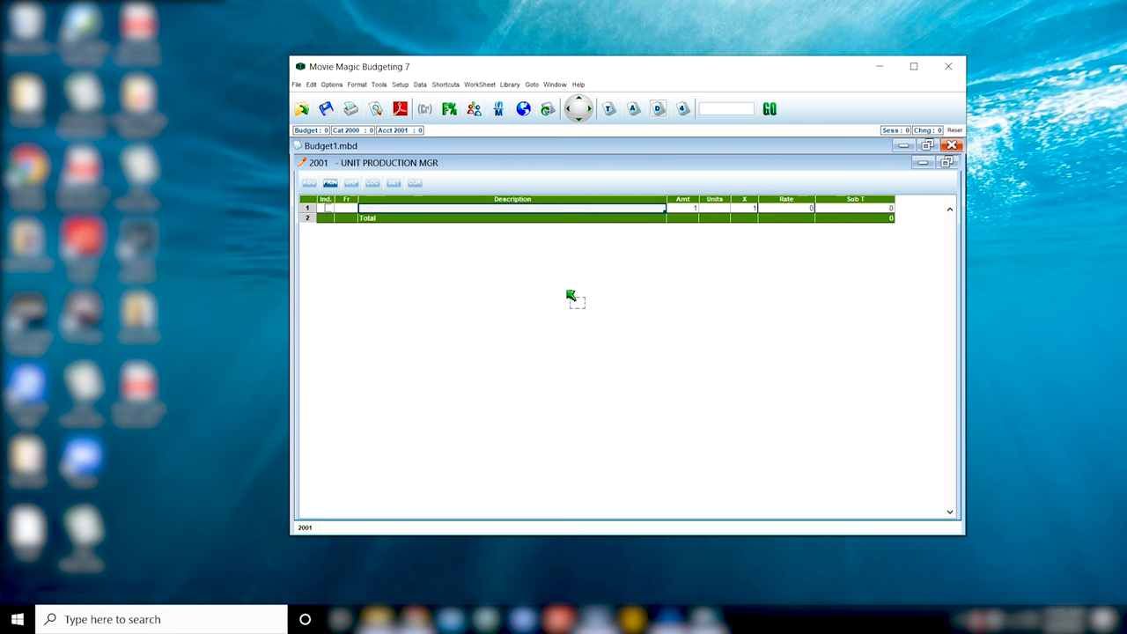
pyautogui.write('Sarah Bea')
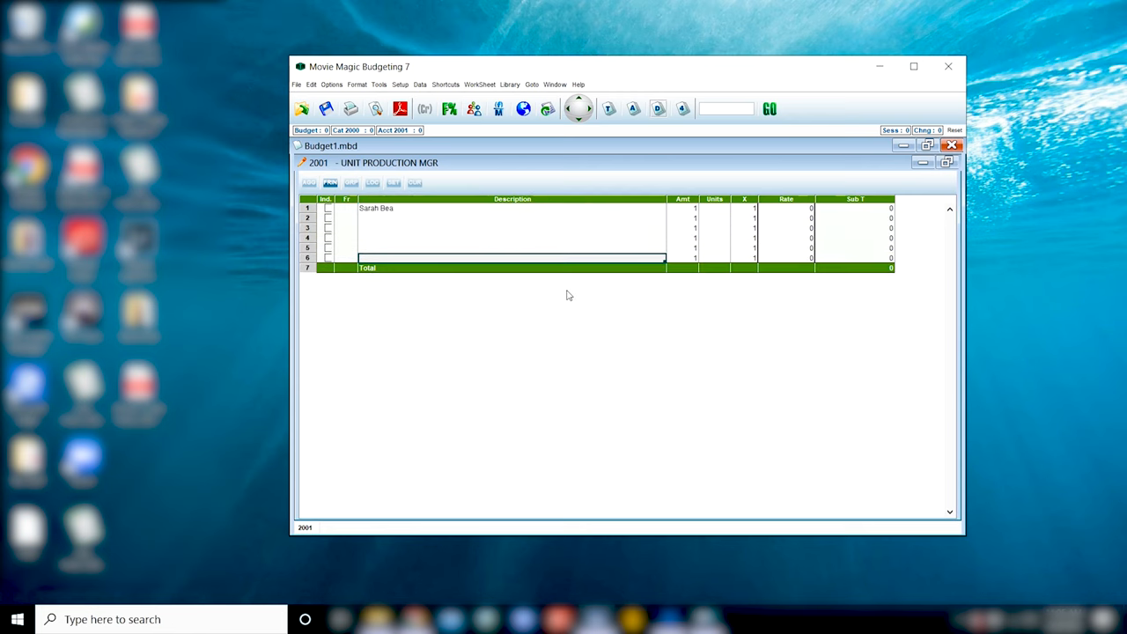
pyautogui.click(413, 228)
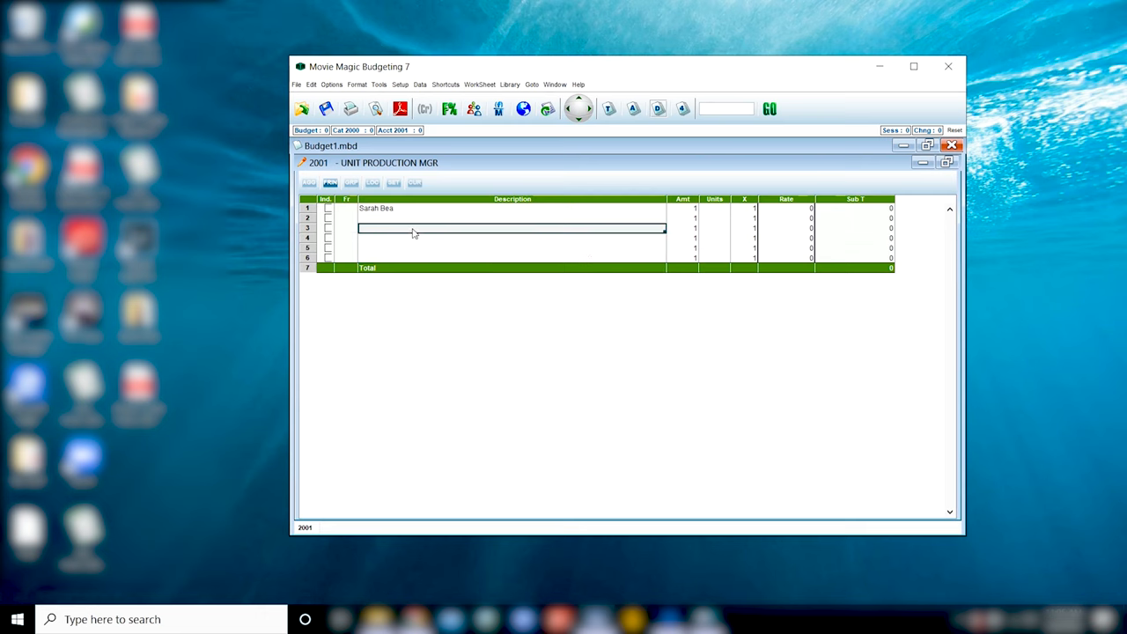
pyautogui.write('Prep')
pyautogui.click(714, 227)
pyautogui.write('Week')
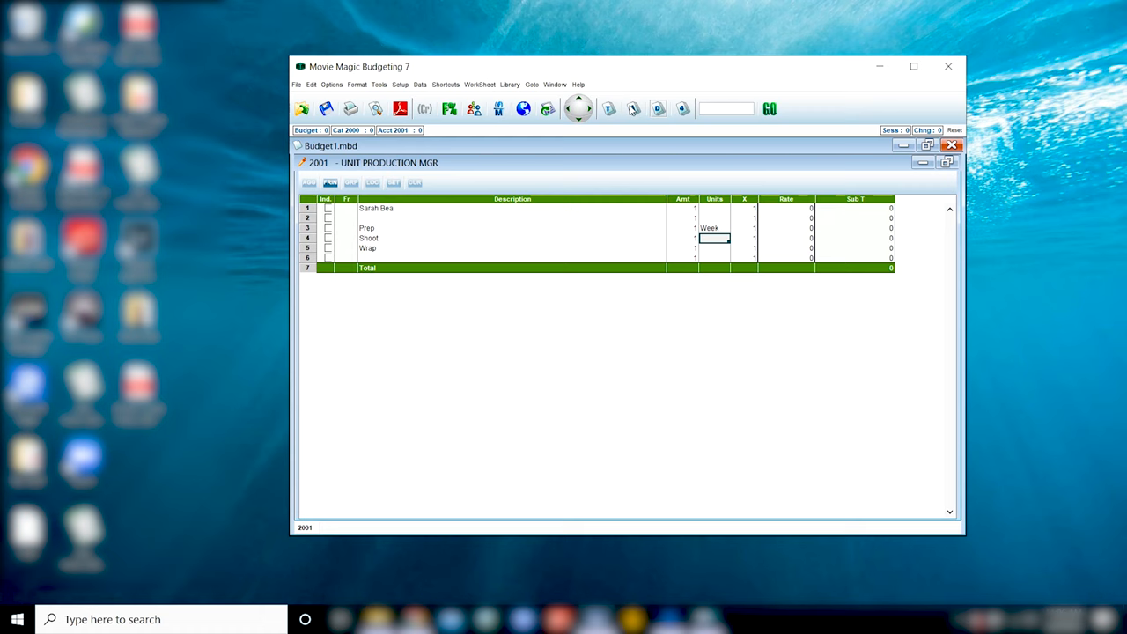
pyautogui.moveTo(632, 108)
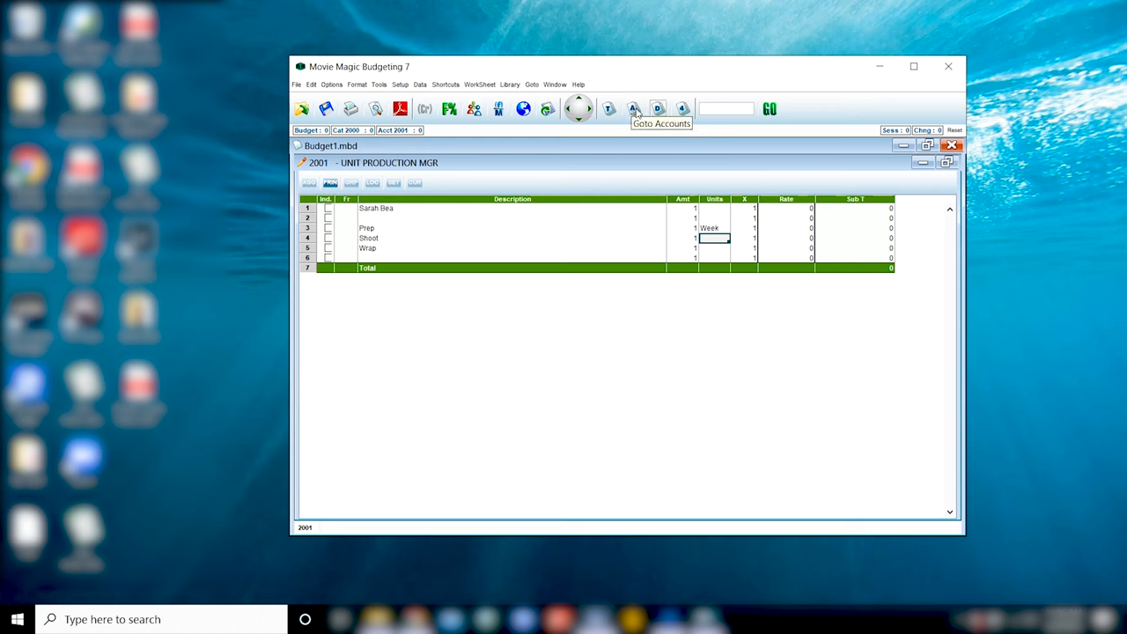
pyautogui.click(633, 108)
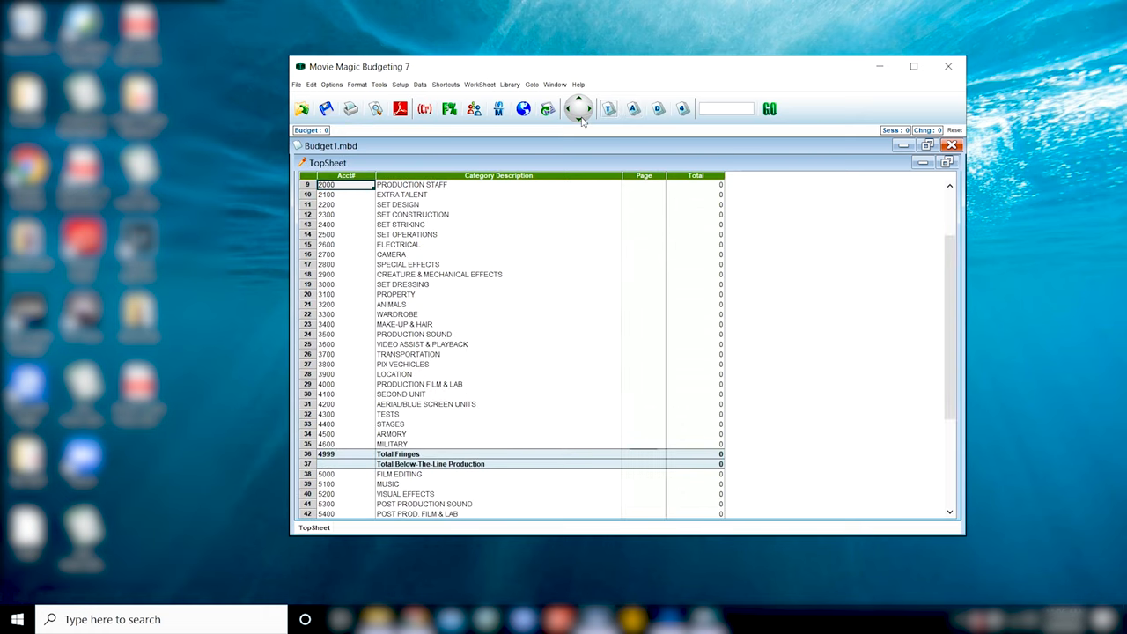
pyautogui.doubleClick(411, 184)
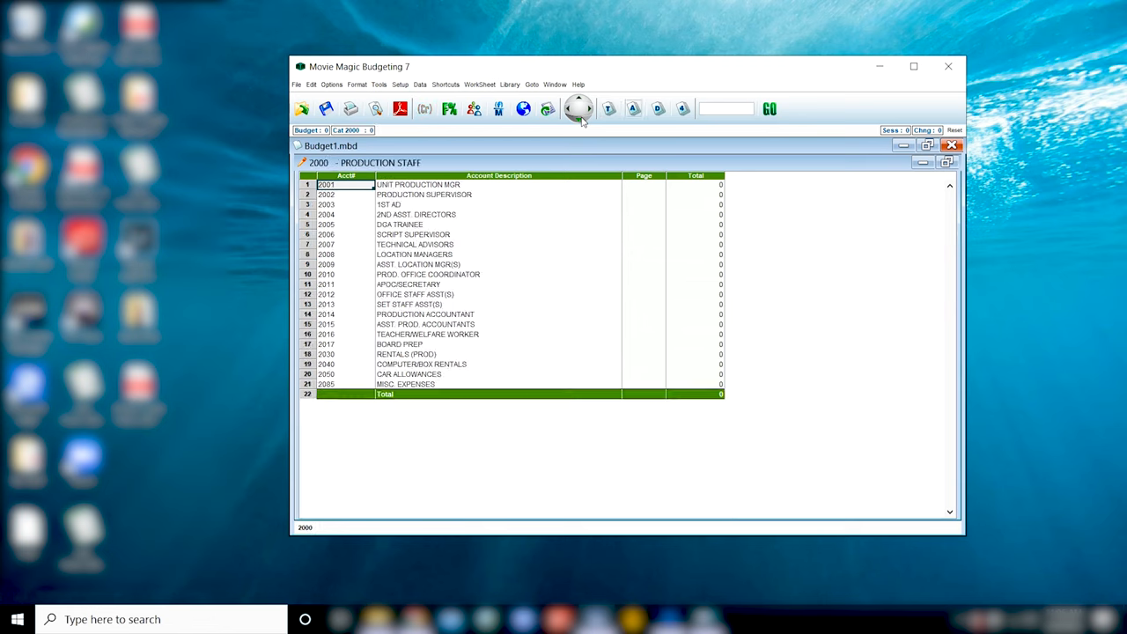
pyautogui.doubleClick(418, 185)
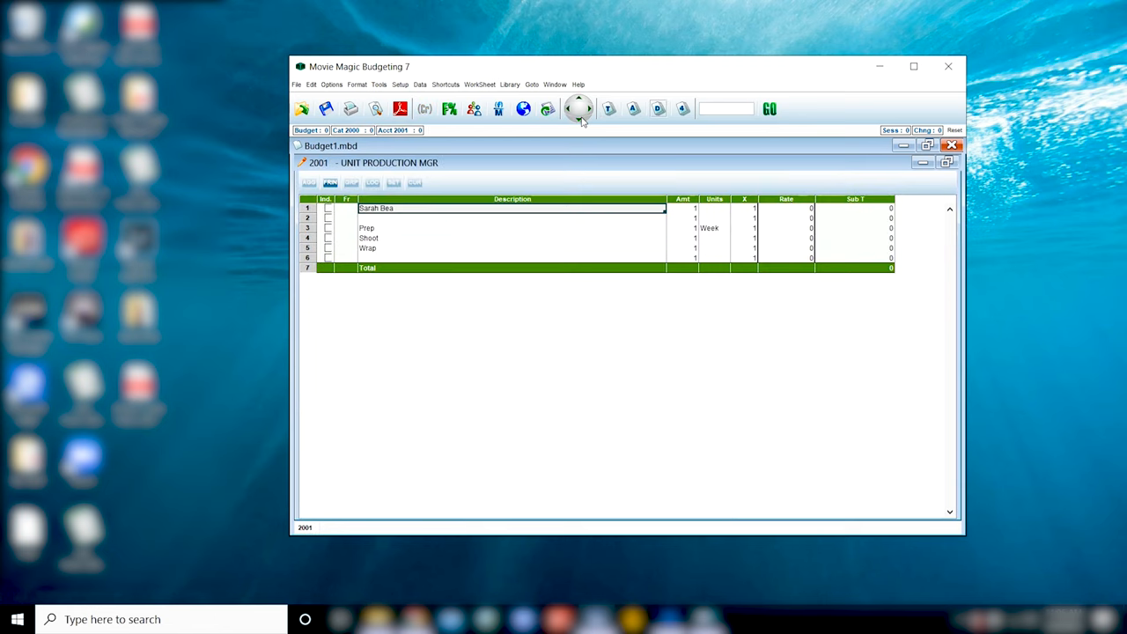